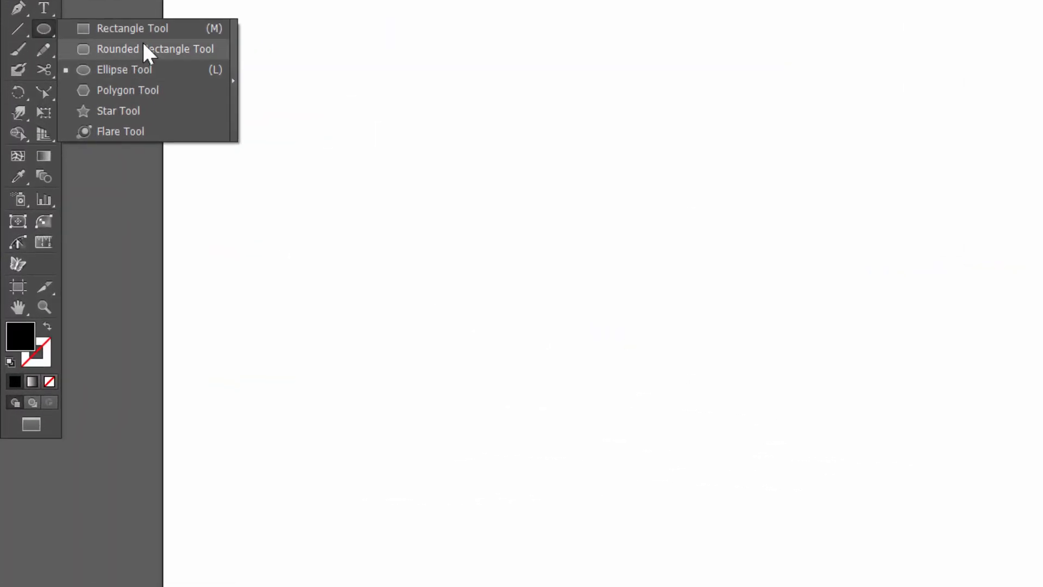
mouse_move(147, 75)
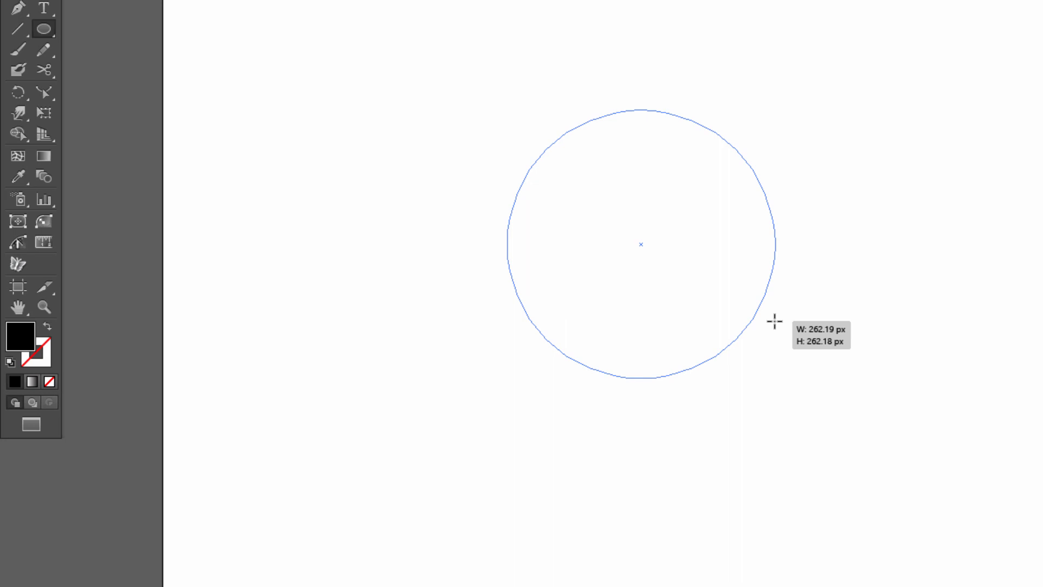
- Draw a large black circle and move it further left on the artboard
left_click_drag(773, 321, 851, 412)
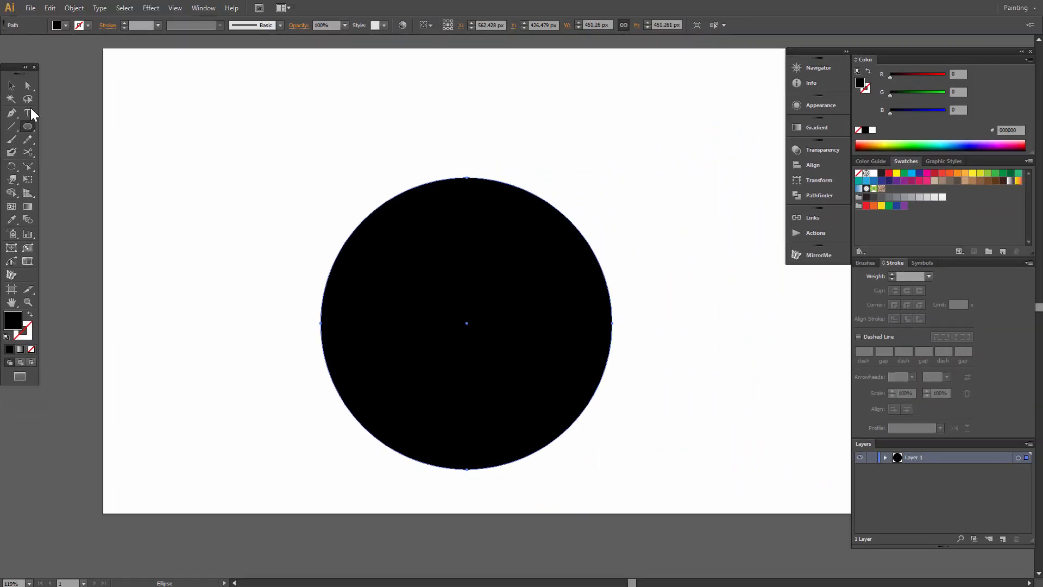
left_click_drag(466, 326, 460, 270)
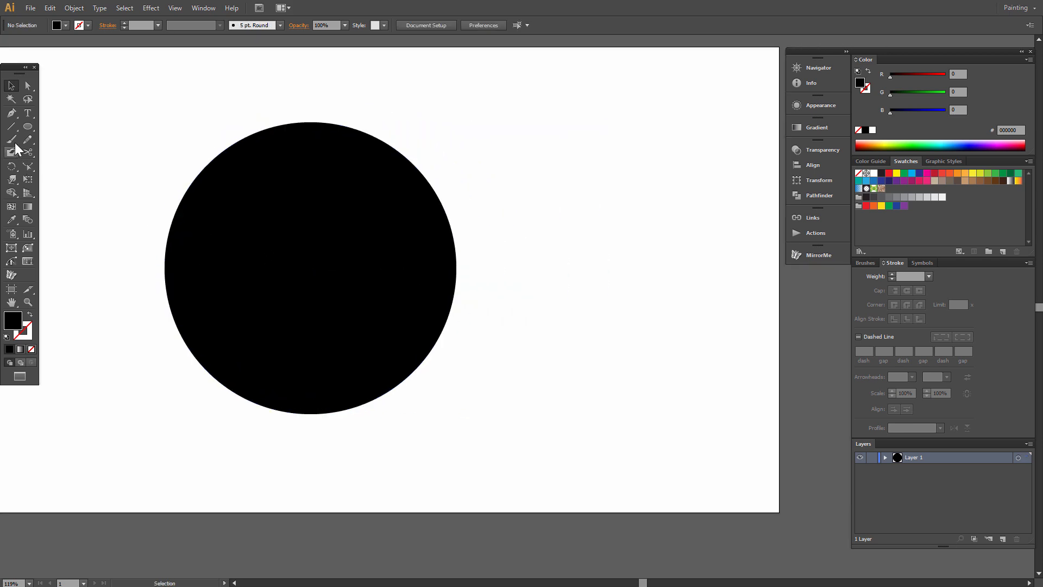
mouse_move(12, 127)
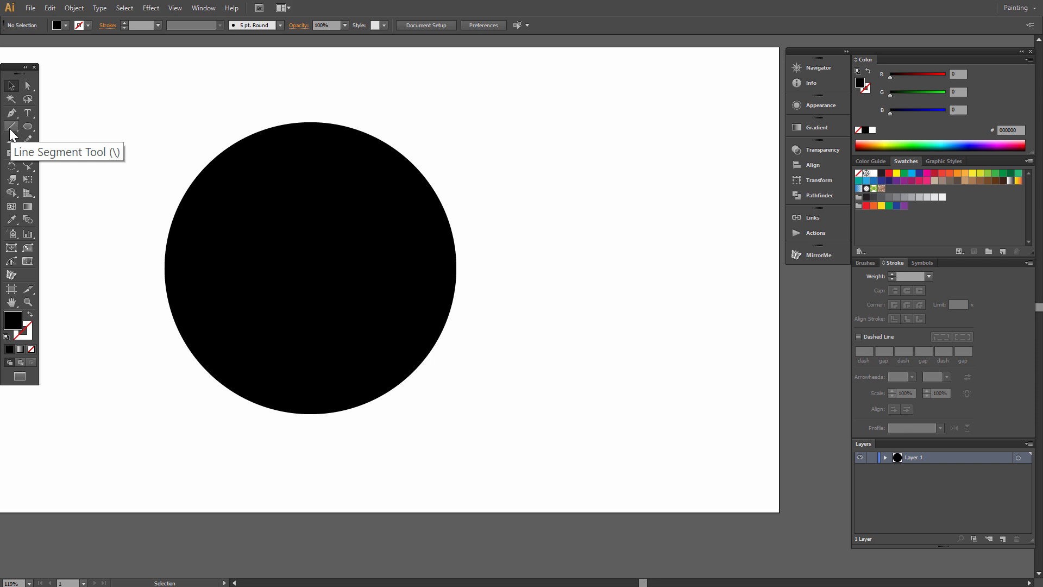
- Draw a horizontal line rightward from the circle's centre with a 10 pt stroke
left_click(10, 127)
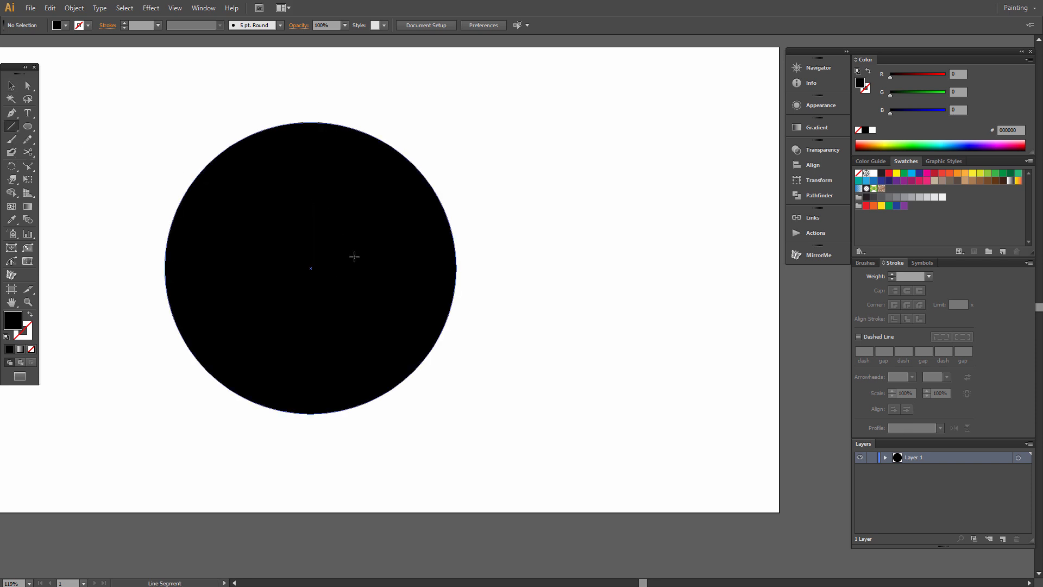
left_click_drag(353, 278, 610, 278)
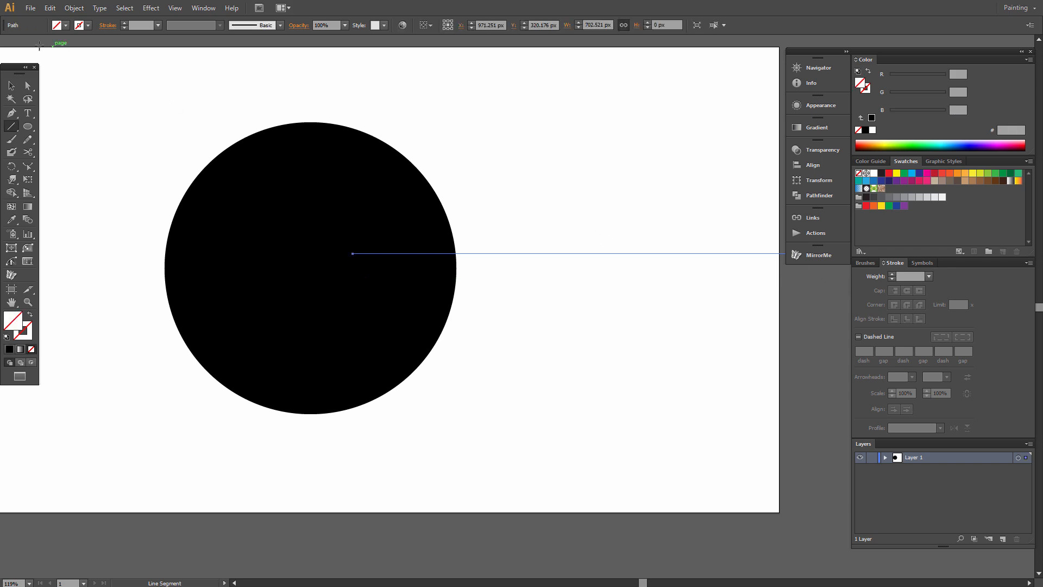
mouse_move(27, 328)
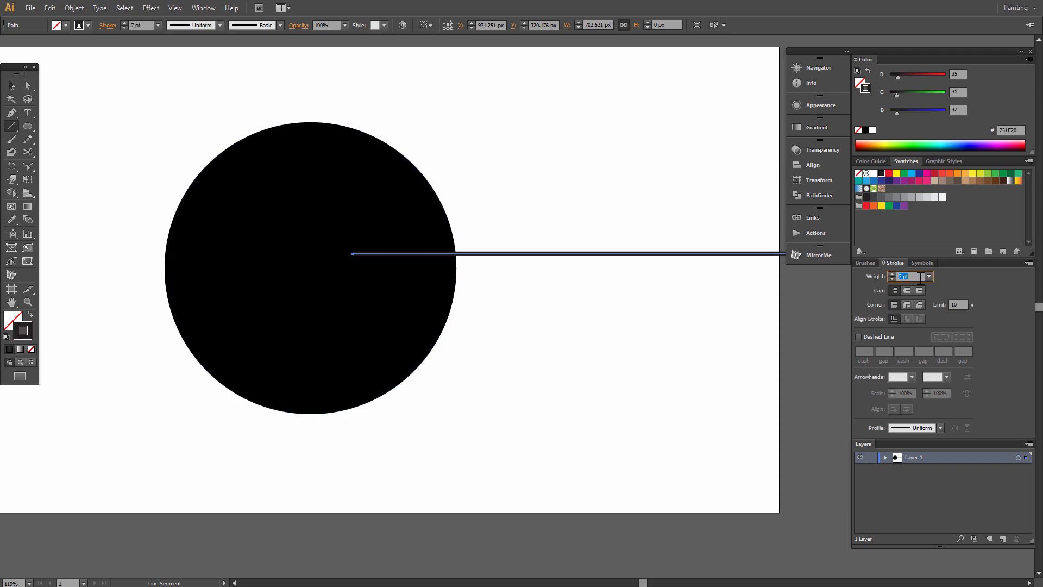
type("10 pt")
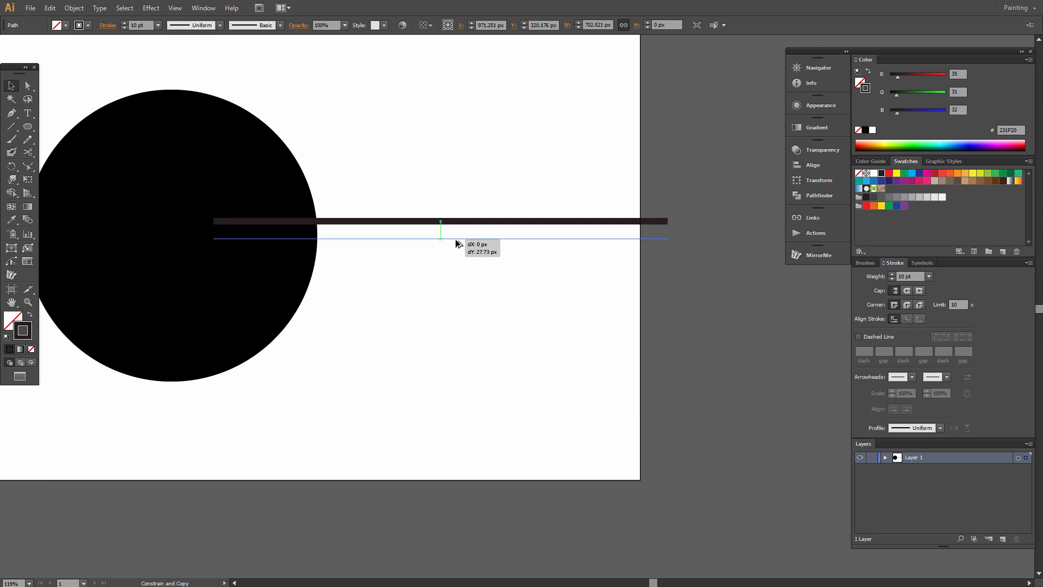
- Copy the line downward repeatedly to make six evenly spaced parallel lines
left_click_drag(439, 234, 459, 243)
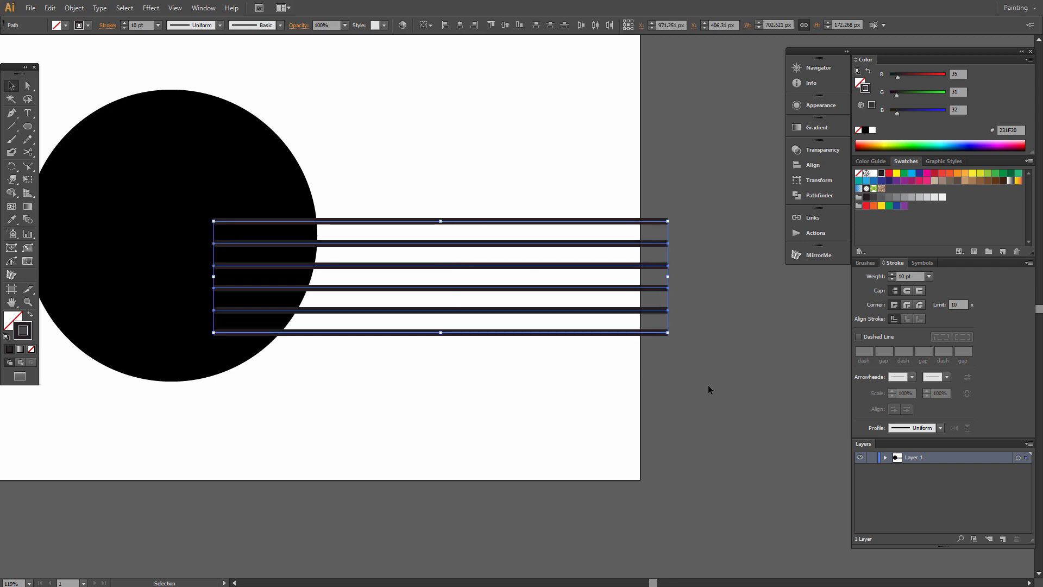
left_click(150, 7)
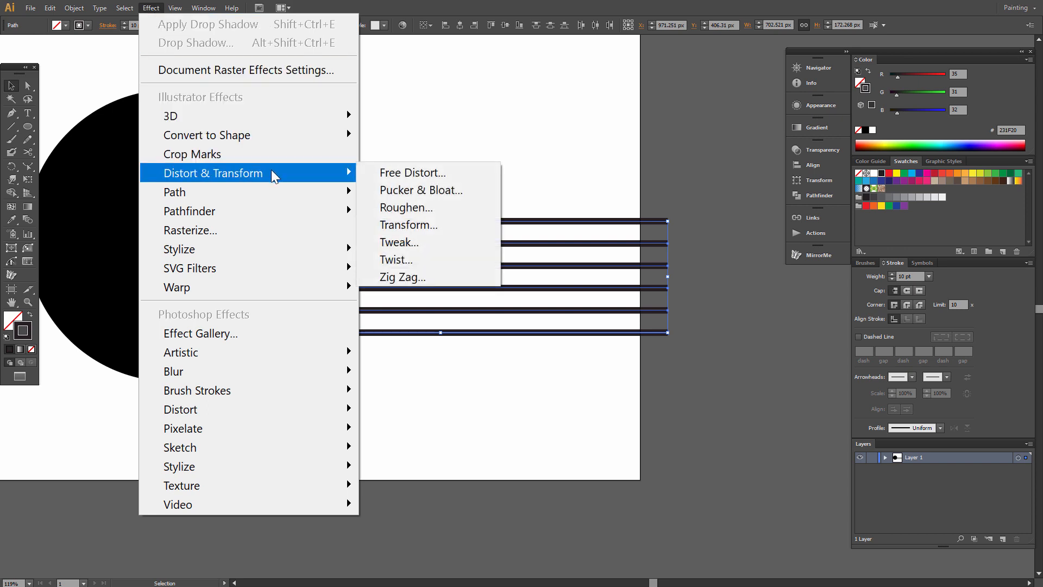
mouse_move(402, 276)
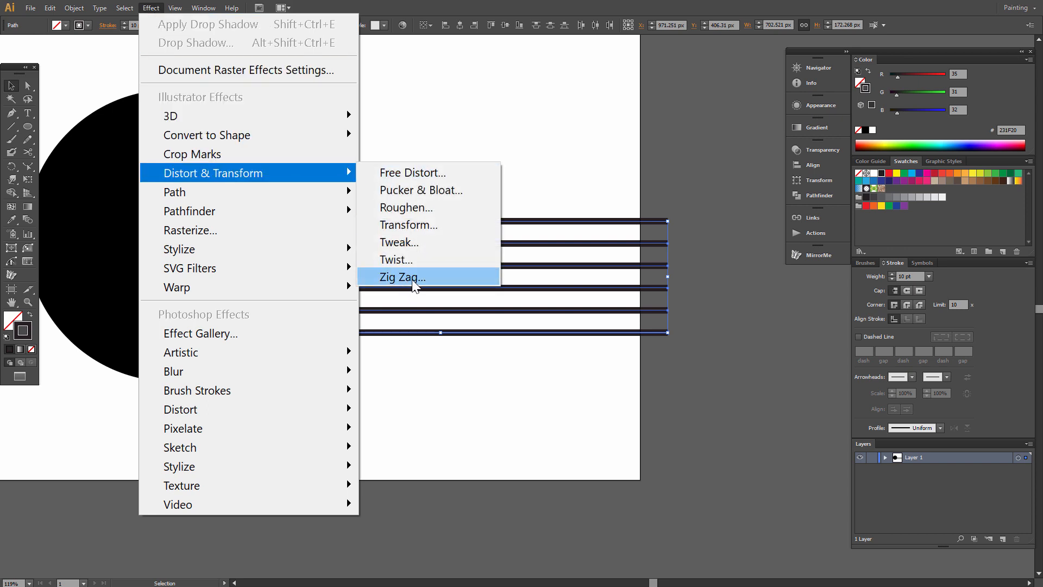
- Apply a Smooth Zig Zag effect with 25 px size and 4 ridges to the lines
left_click(401, 276)
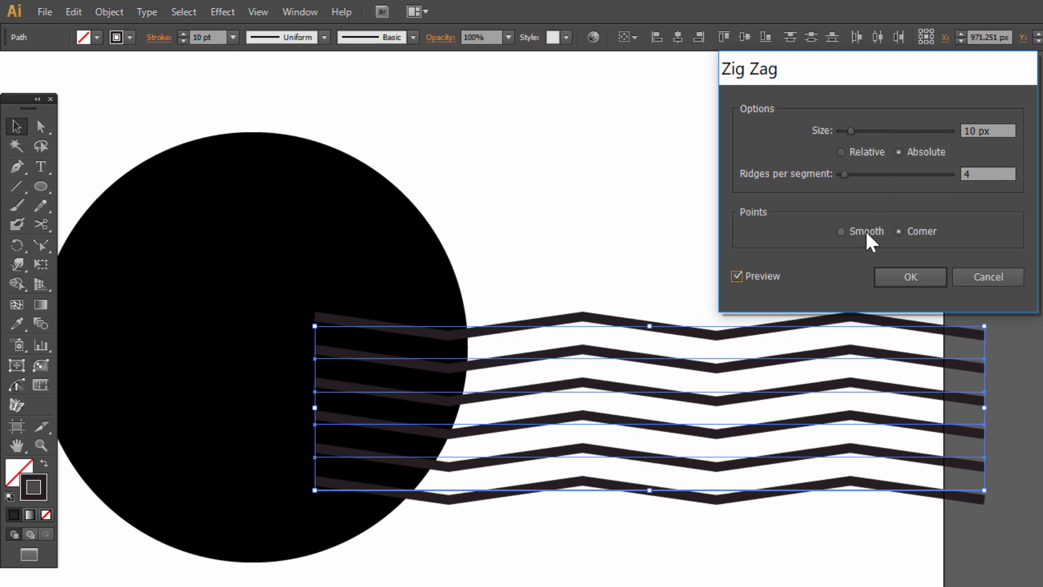
left_click(842, 231)
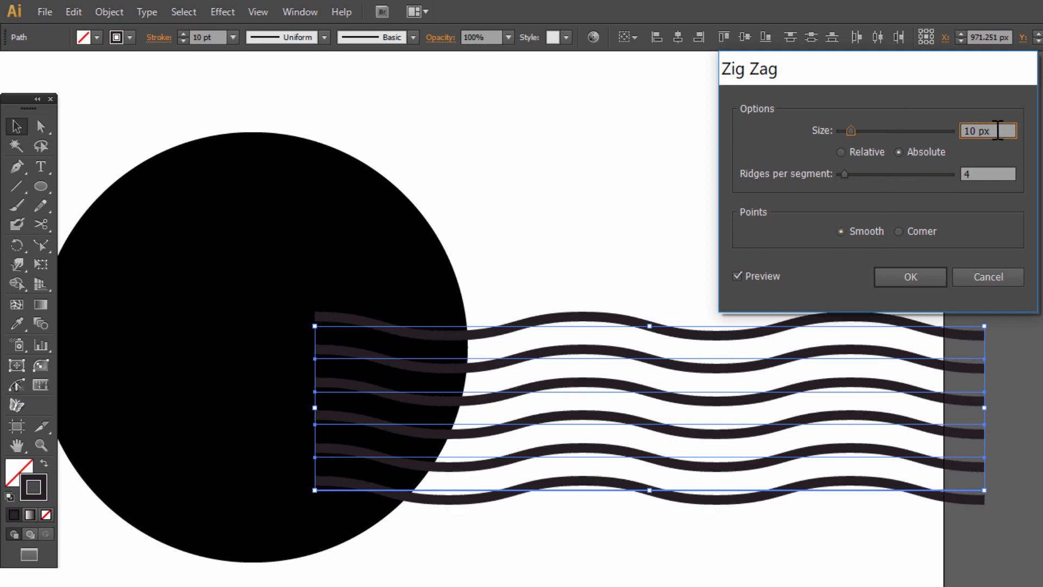
left_click_drag(851, 131, 869, 130)
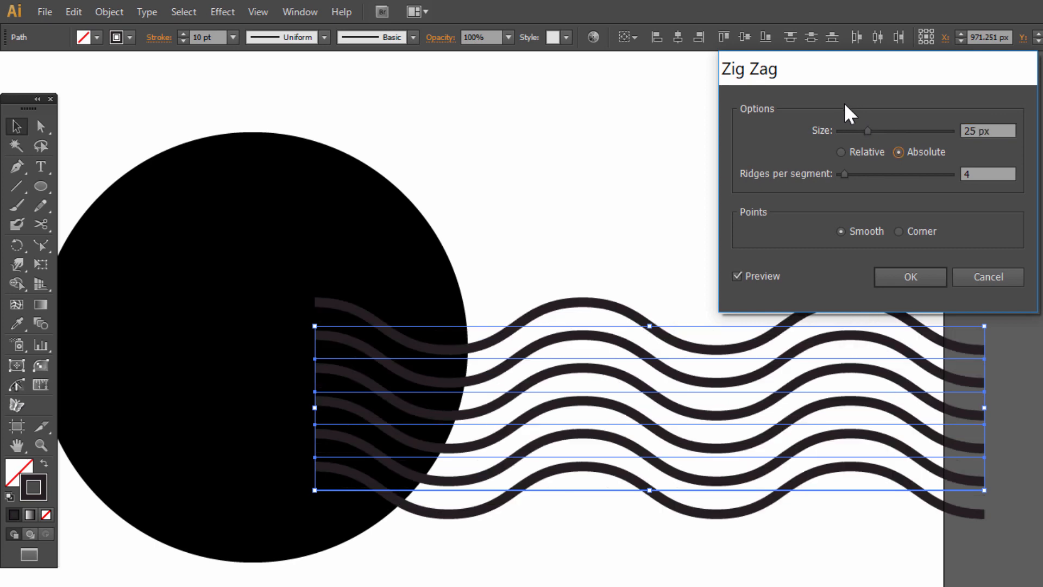
mouse_move(899, 185)
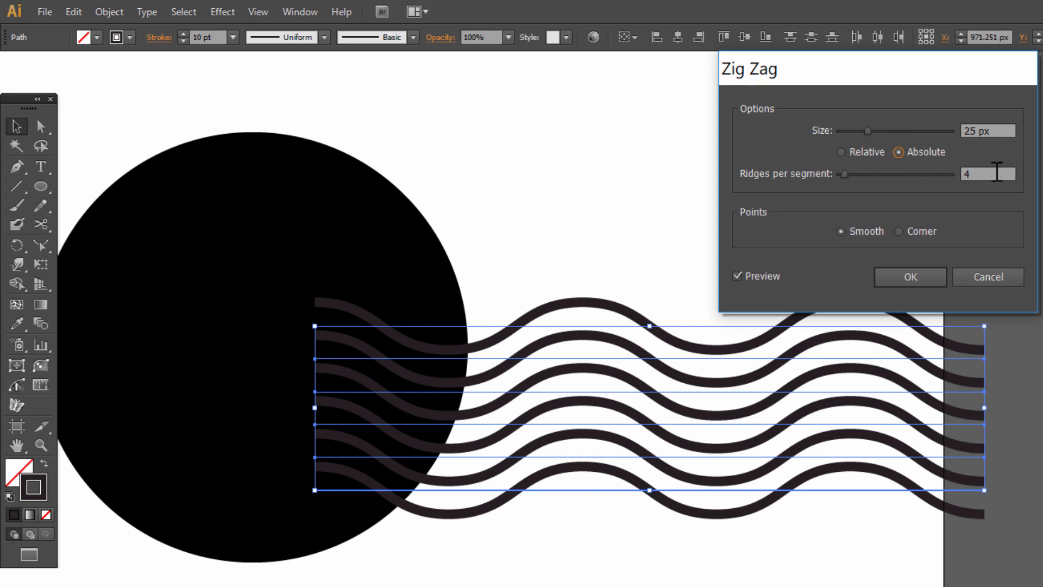
mouse_move(881, 298)
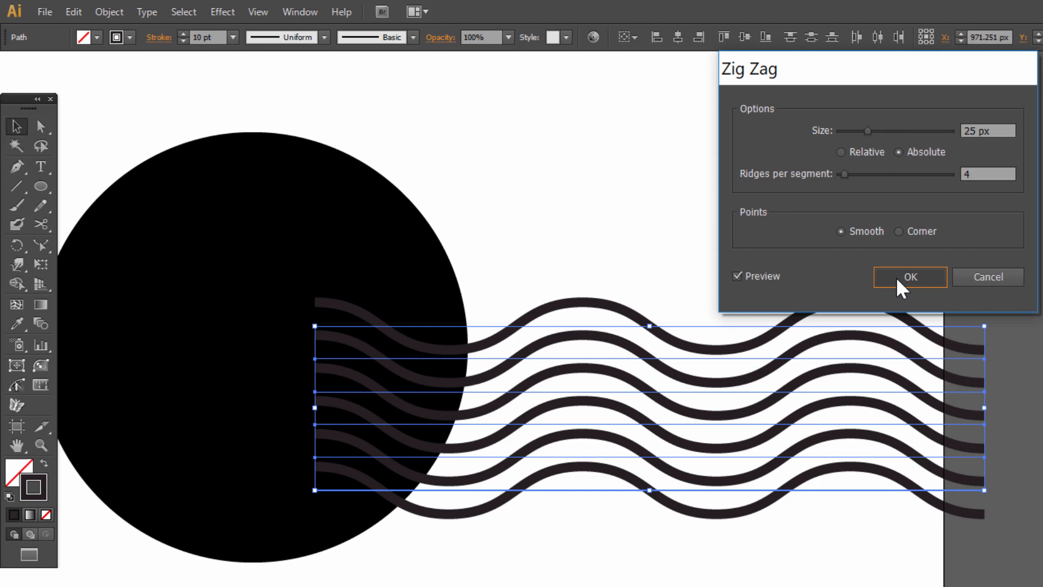
left_click(909, 276)
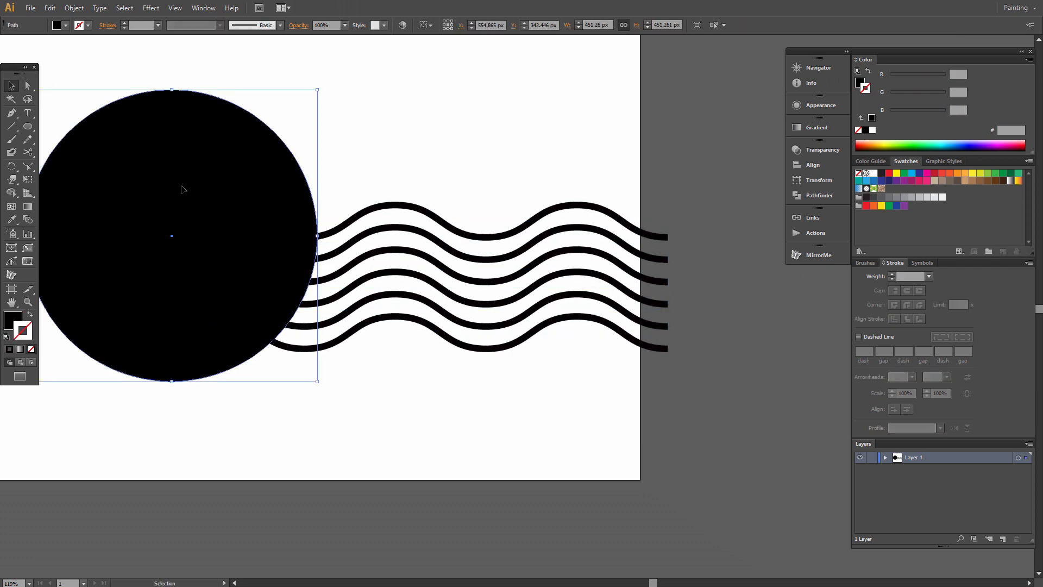
mouse_move(30, 317)
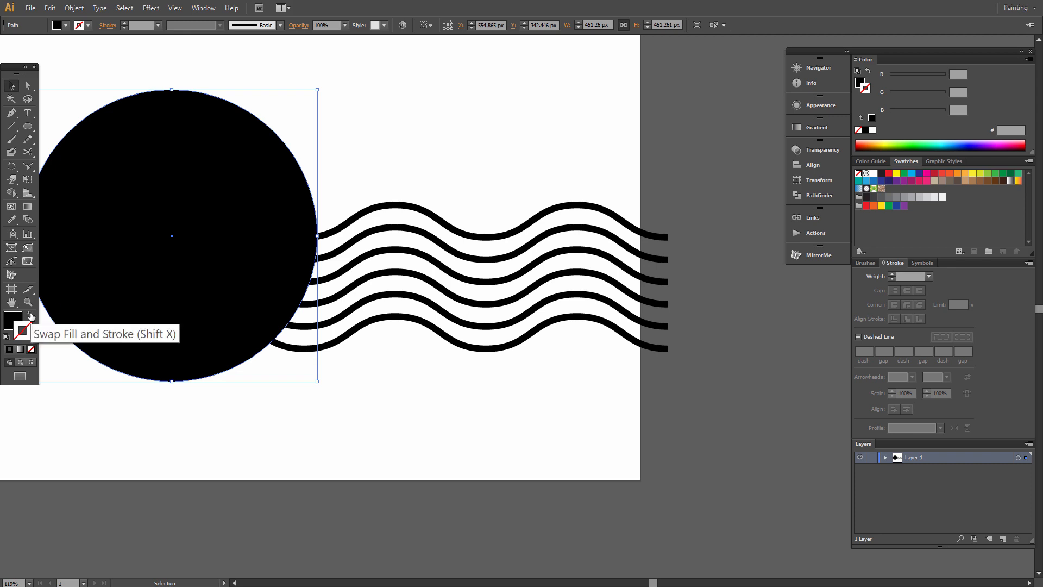
- Swap the circle's black fill to a 10 pt stroke, then select the wavy lines
left_click(30, 317)
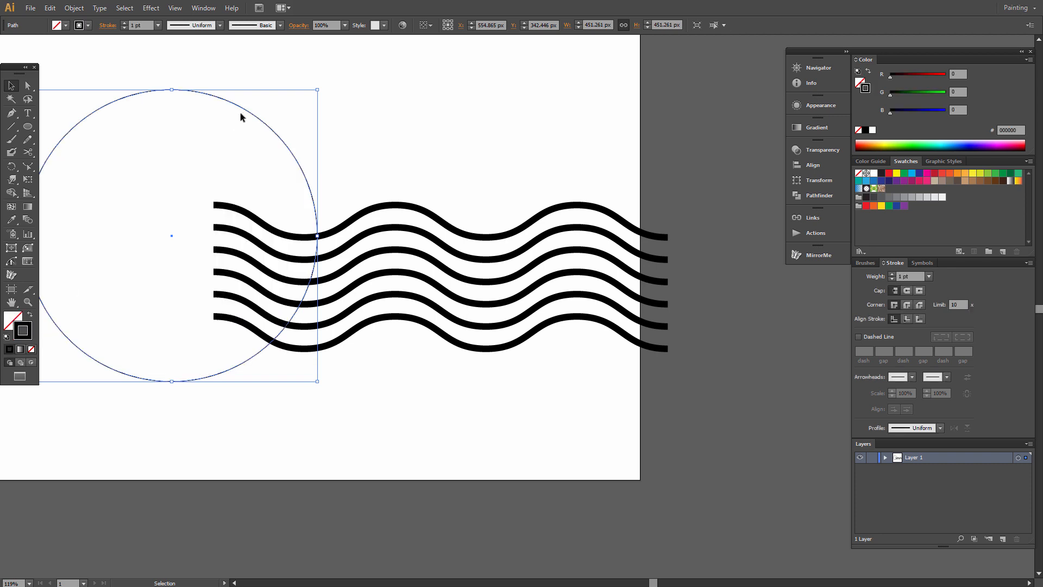
left_click(908, 276)
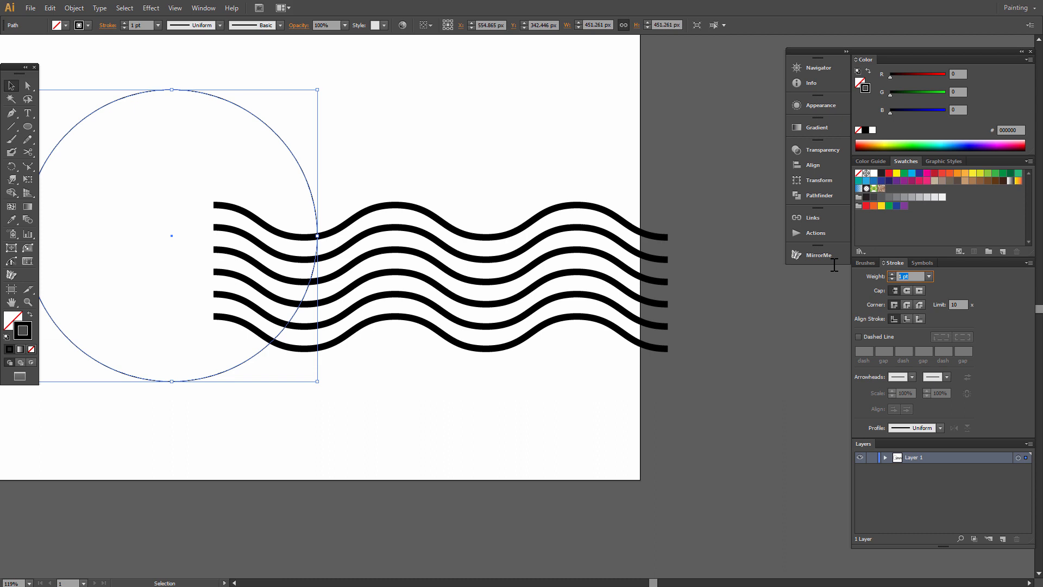
type("10 pt")
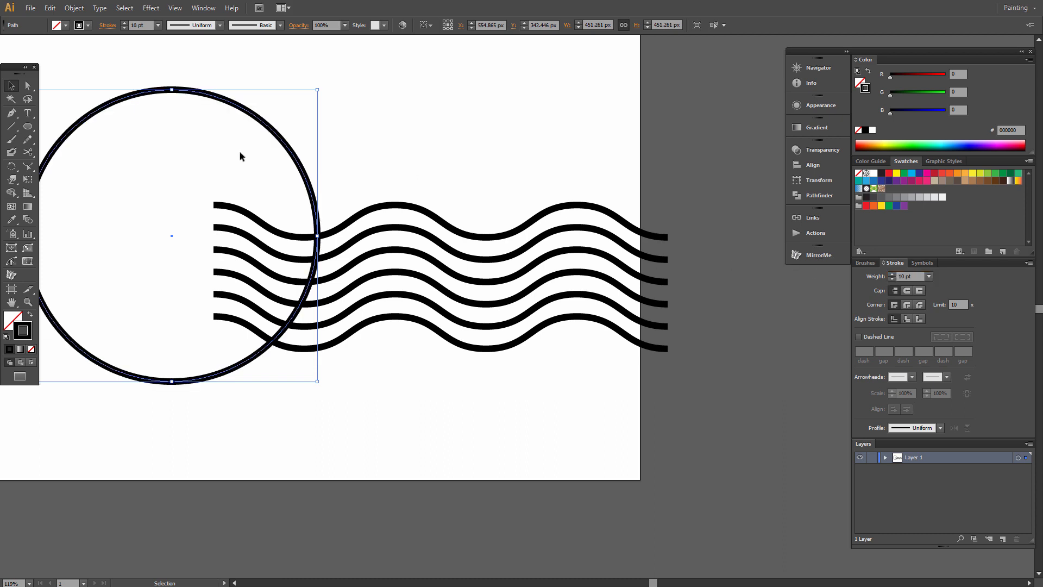
mouse_move(10, 86)
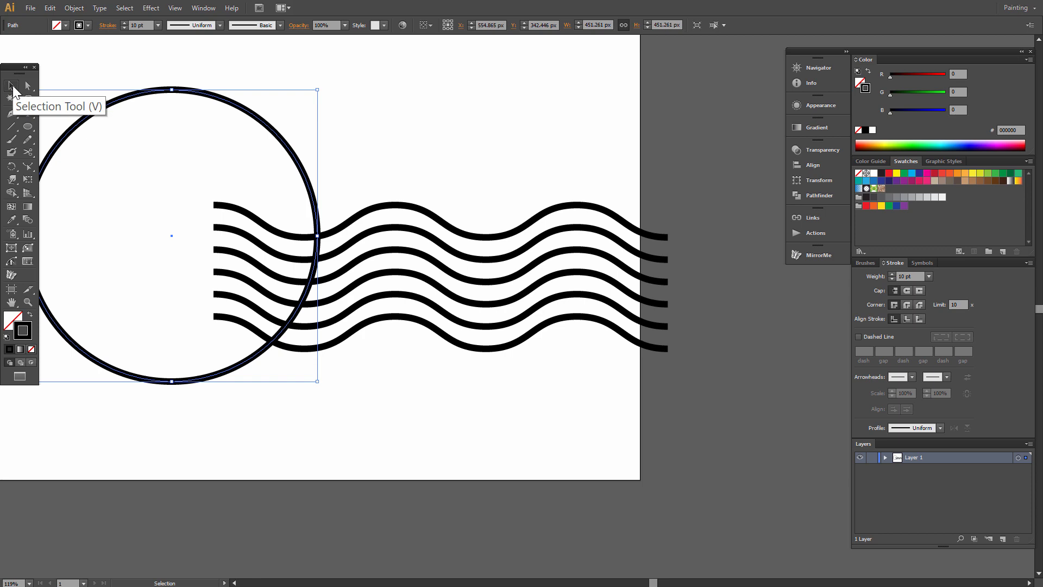
left_click_drag(417, 145, 596, 397)
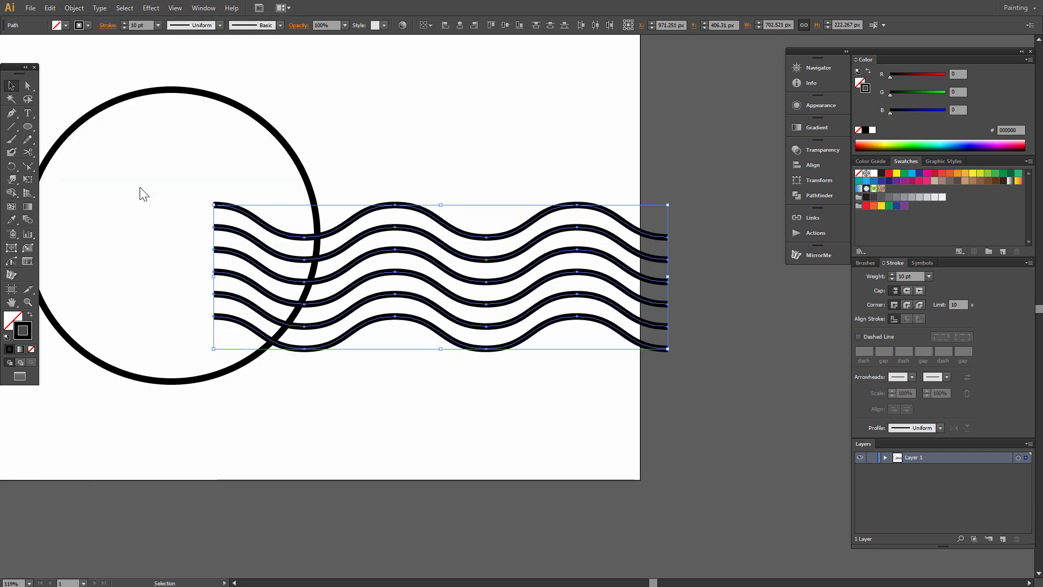
mouse_move(593, 240)
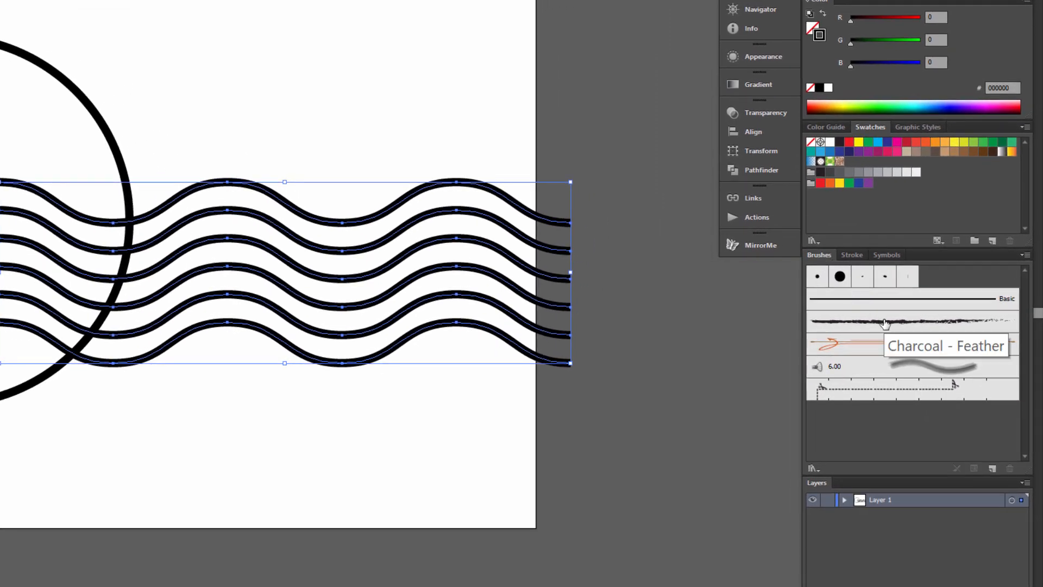
- Apply the Charcoal - Feather brush to the lines and circle at 2 pt
left_click(912, 321)
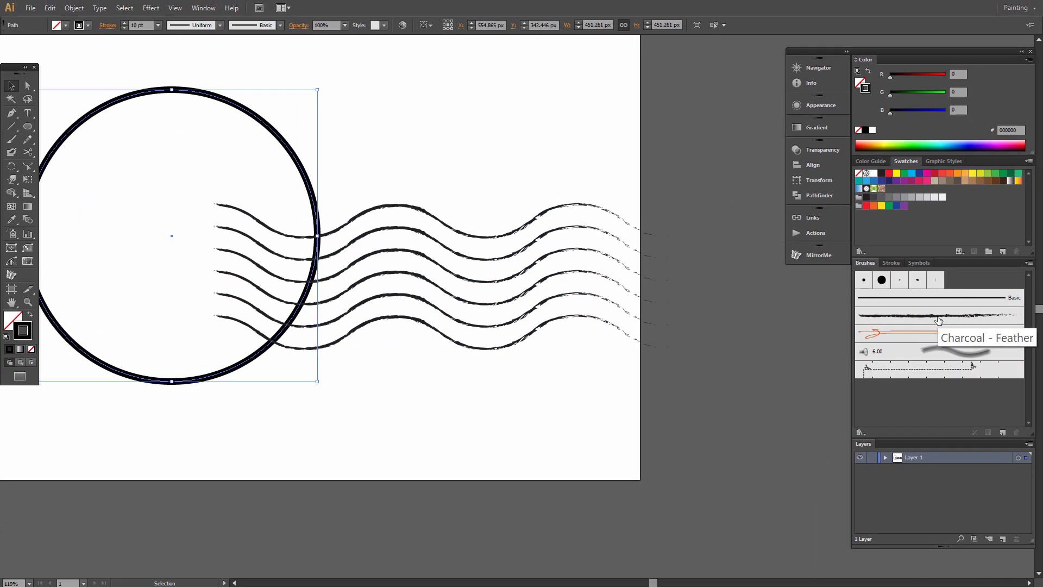
left_click(938, 317)
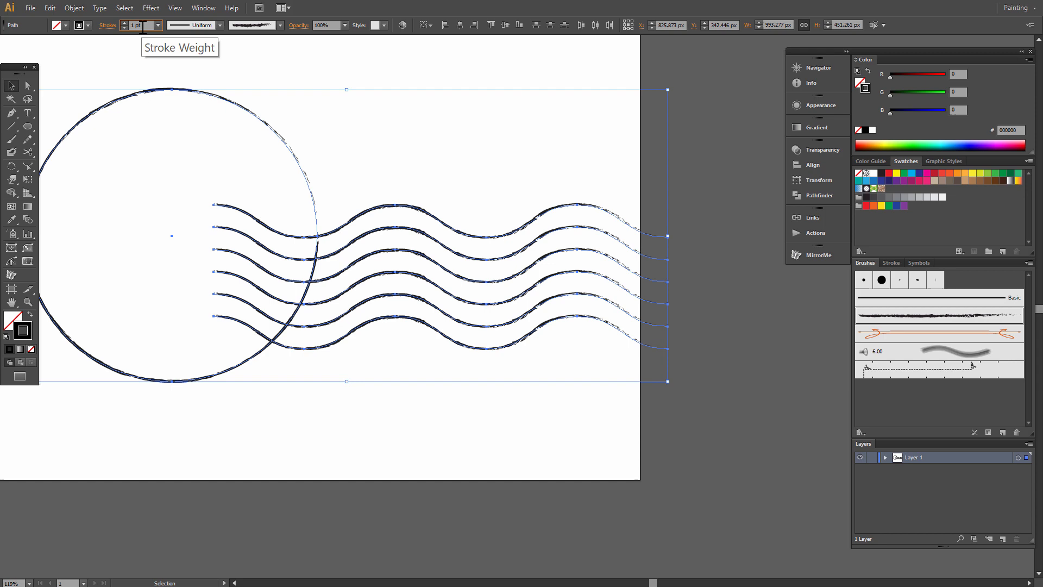
type("2 pt")
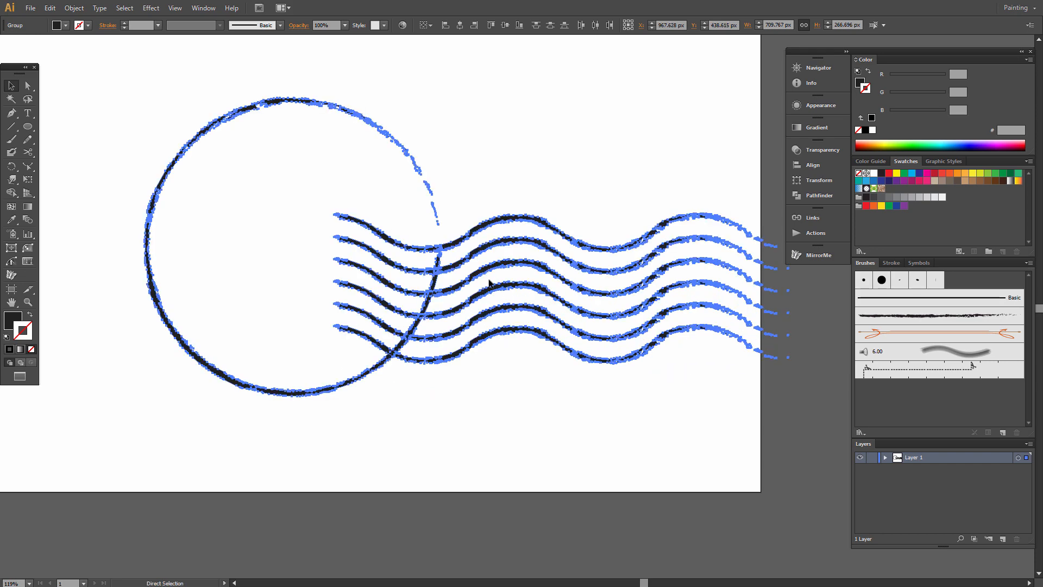
- Select the brushed ring and wavy lines, group them, and deselect
left_click(10, 85)
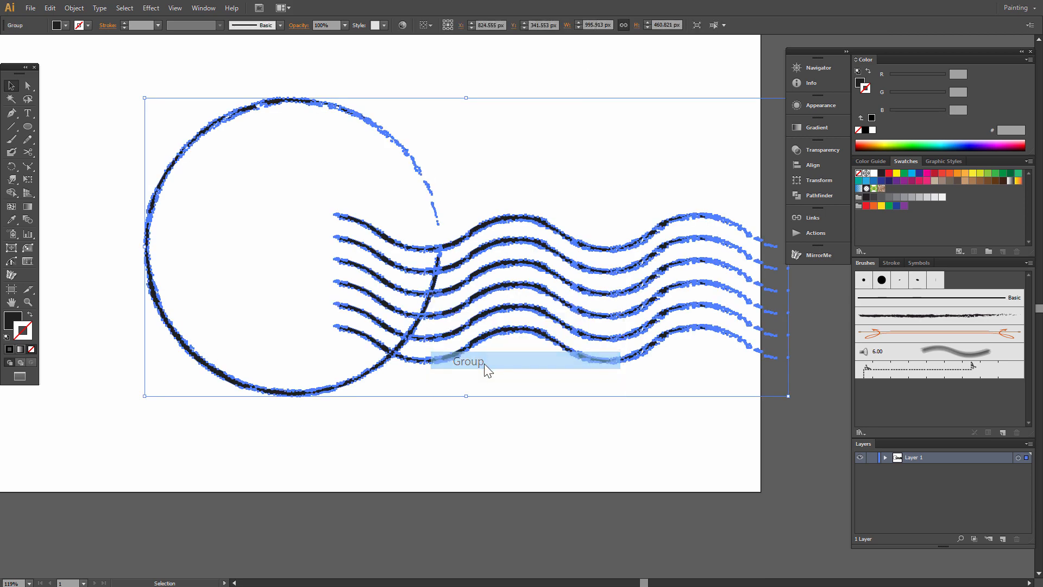
left_click_drag(486, 361, 495, 302)
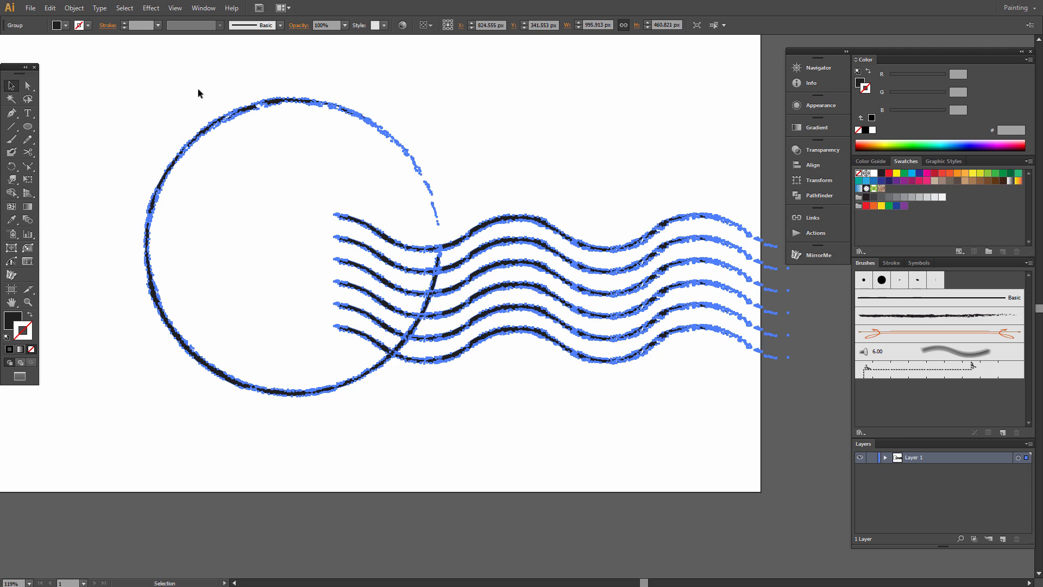
left_click(442, 308)
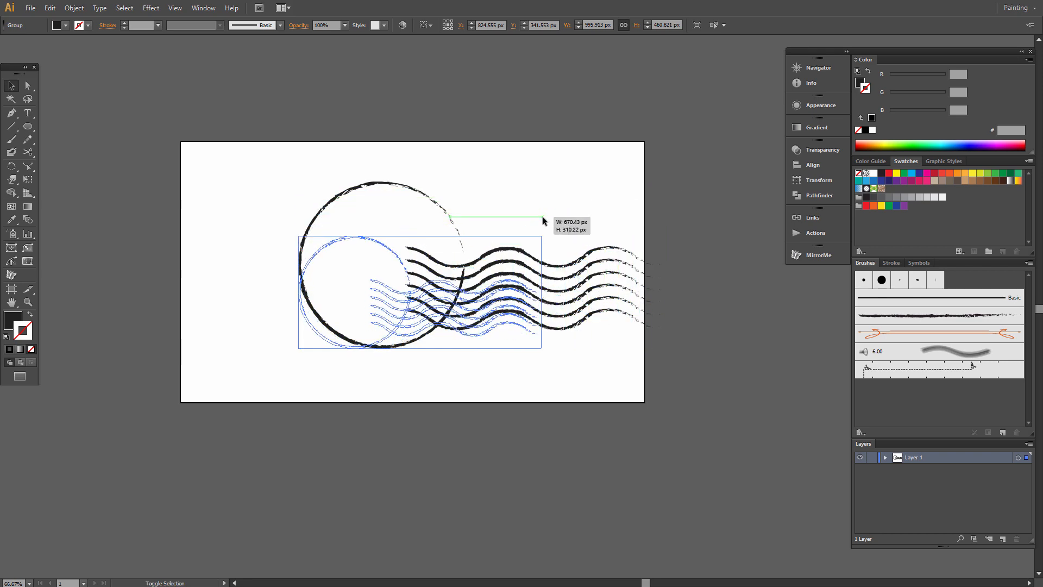
- Scale the grouped stamp down on the artboard and deselect it
left_click(672, 314)
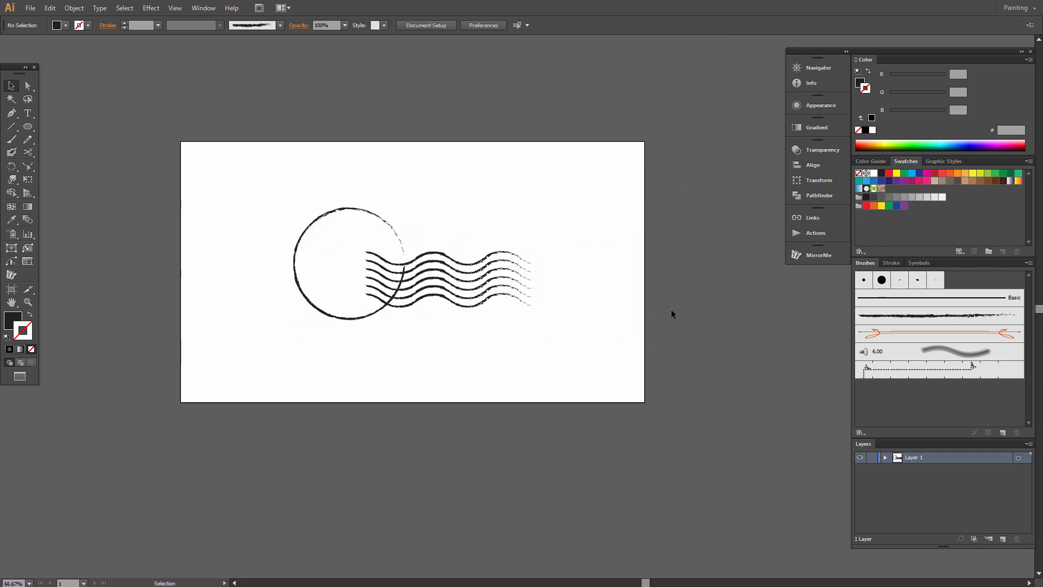
mouse_move(633, 309)
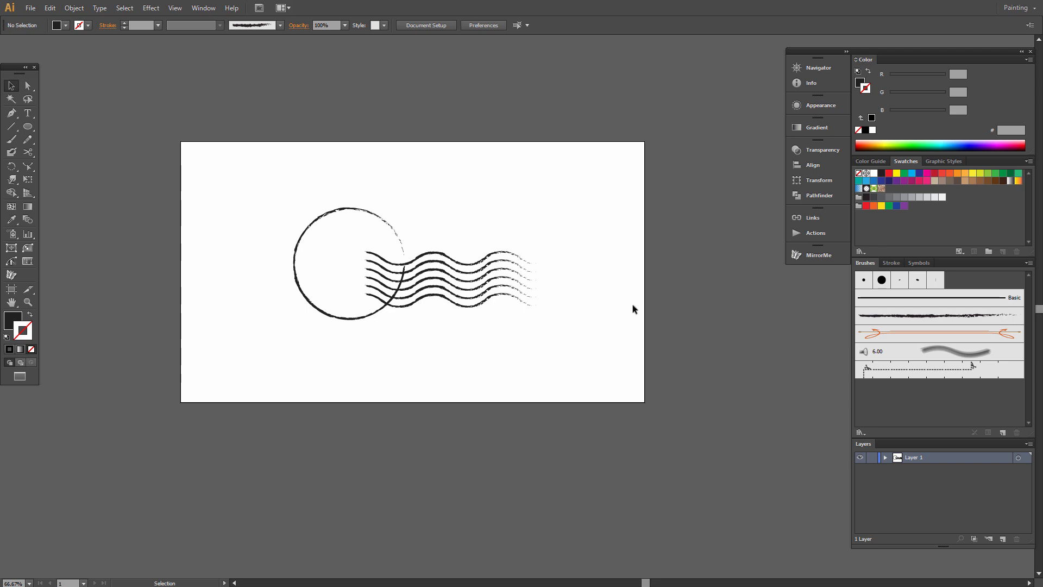
mouse_move(570, 282)
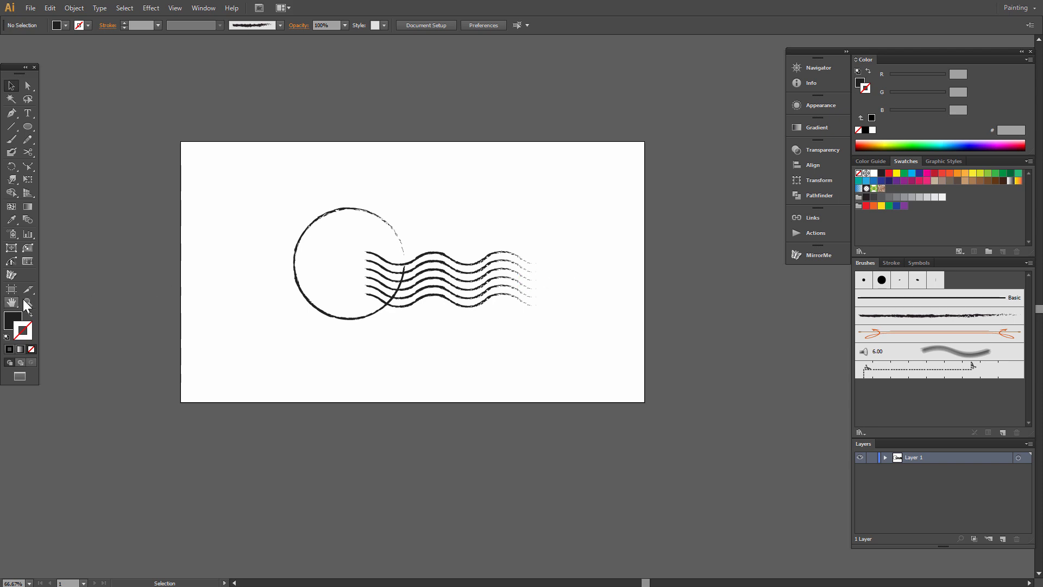
left_click(12, 301)
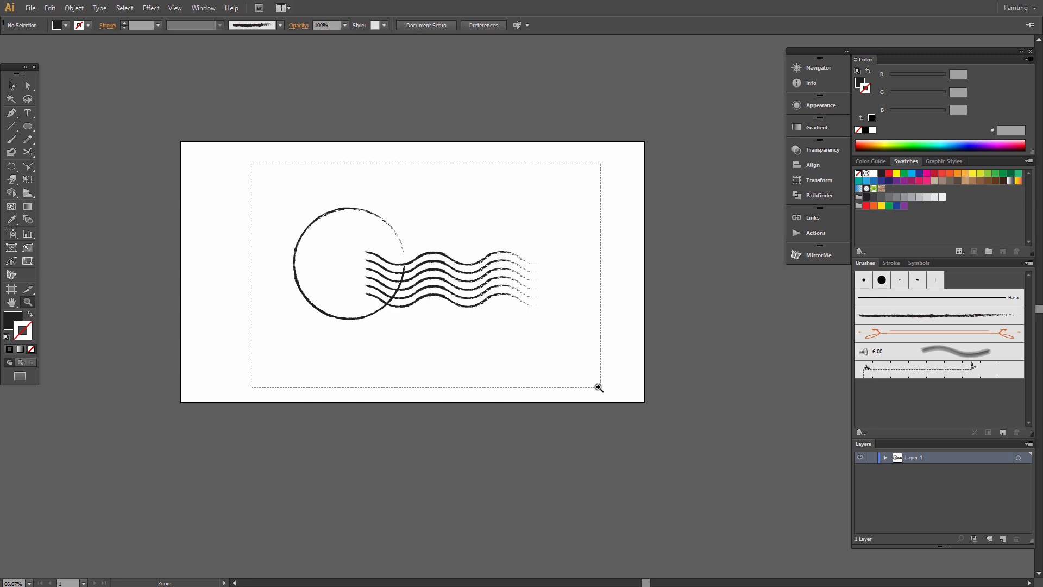